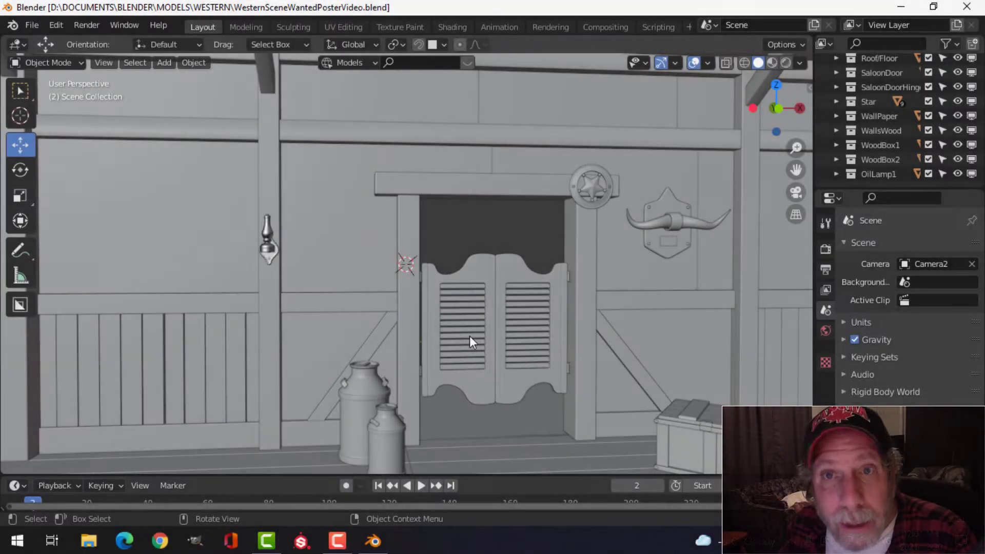
Import the wanted poster image as a textured plane using Images as Planes
scroll("up", 3)
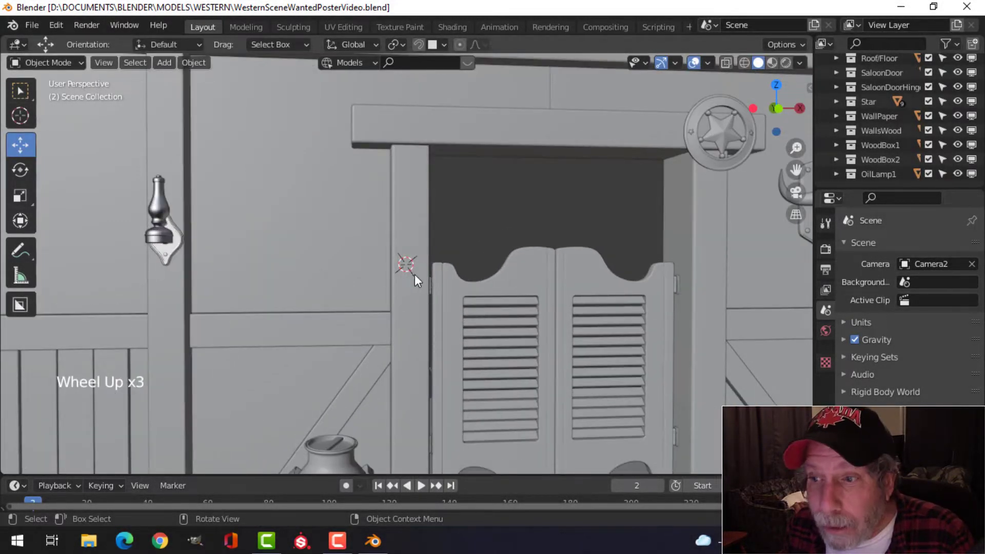
left_click_drag(415, 279, 467, 298)
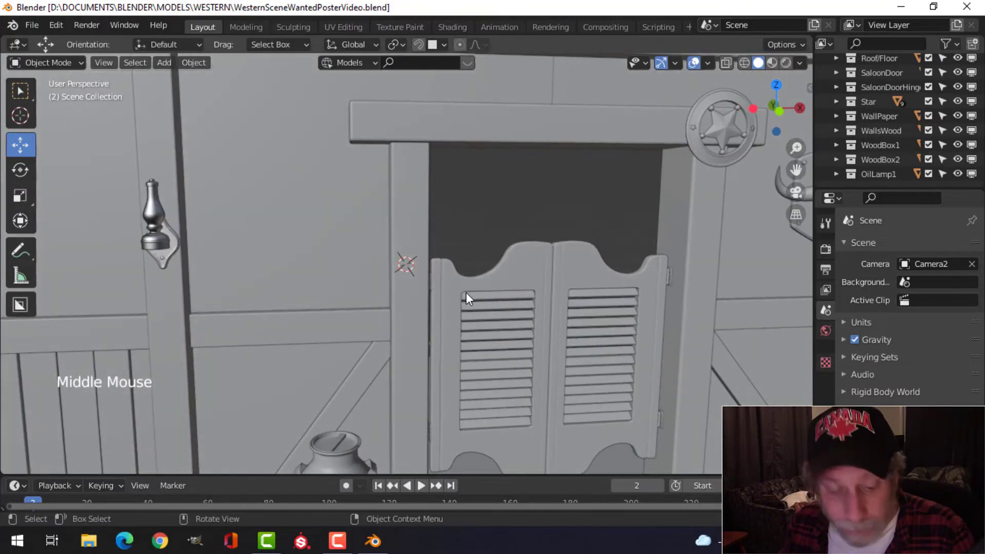
key("shift+a")
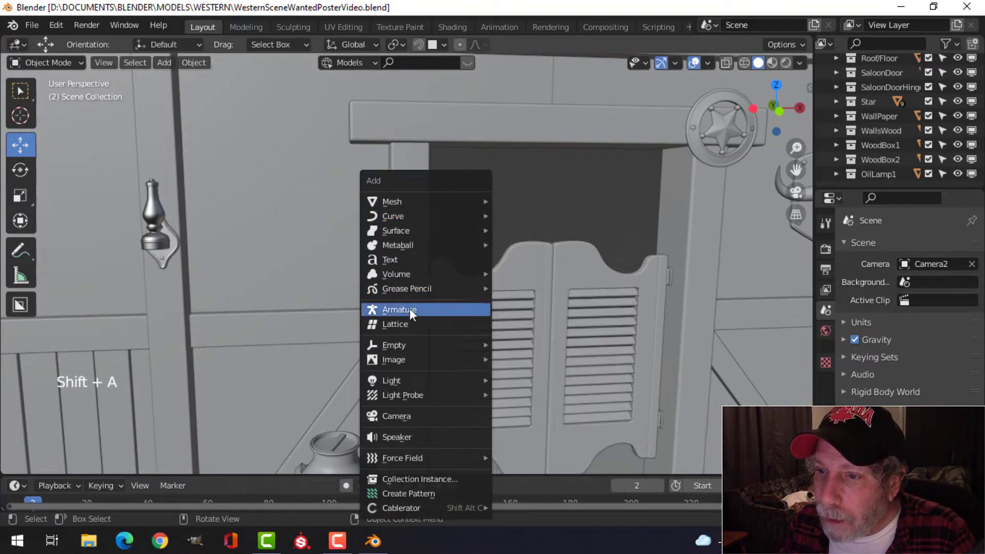
mouse_move(394, 359)
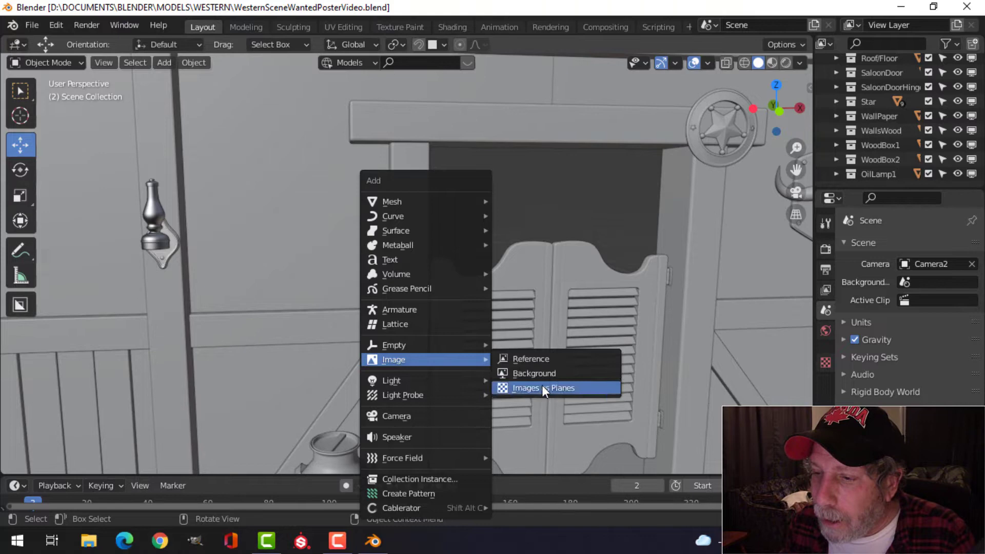
left_click(525, 387)
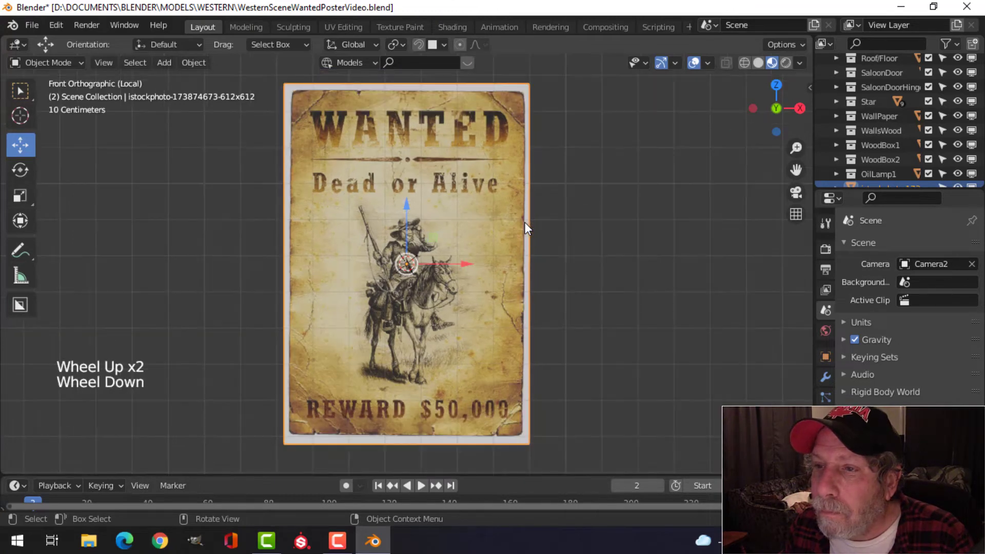
Delete the poster plane's selected border faces to cut off the pale margin
key("Tab")
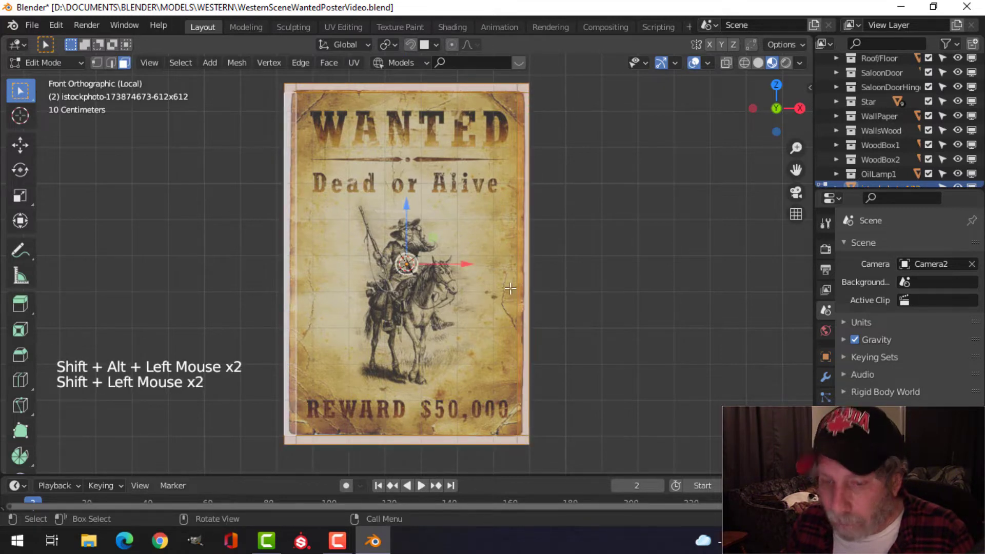
key("x")
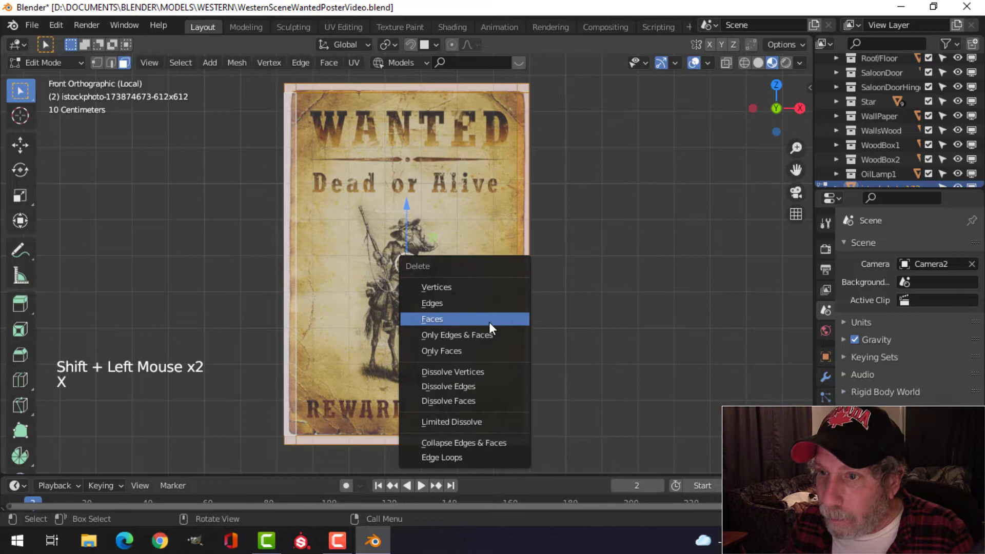
left_click(432, 319)
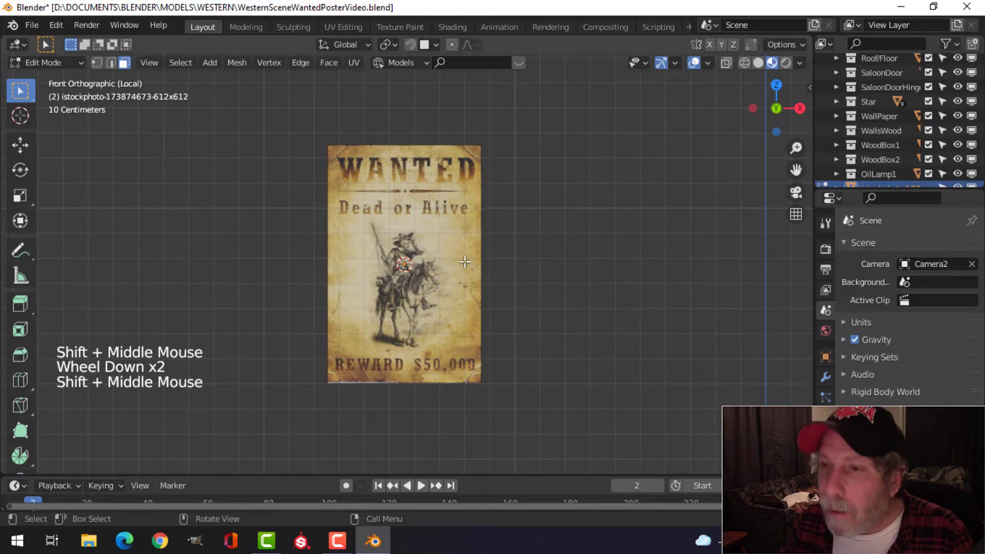
Subdivide the poster's edges with 10 cuts and return to Object Mode
key("ctrl+r")
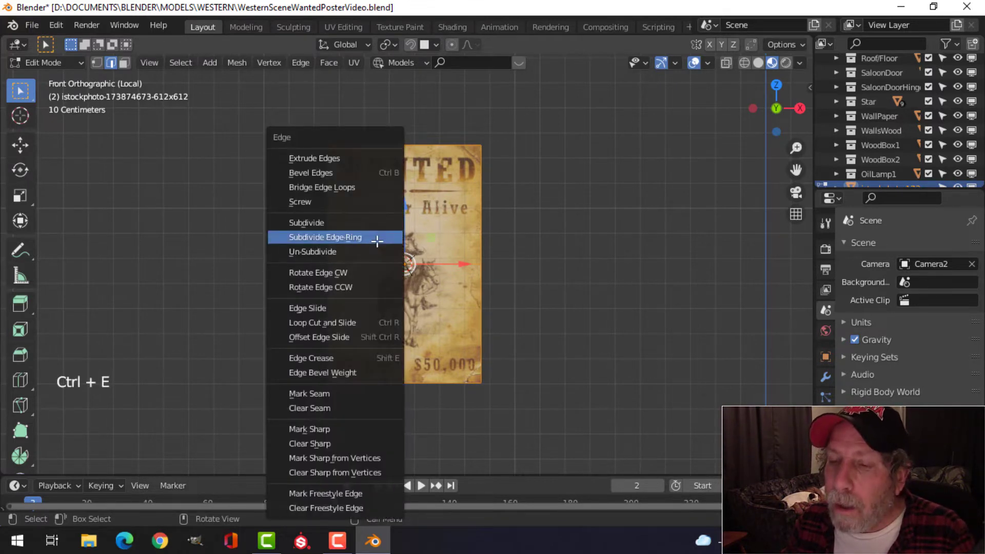
left_click(305, 222)
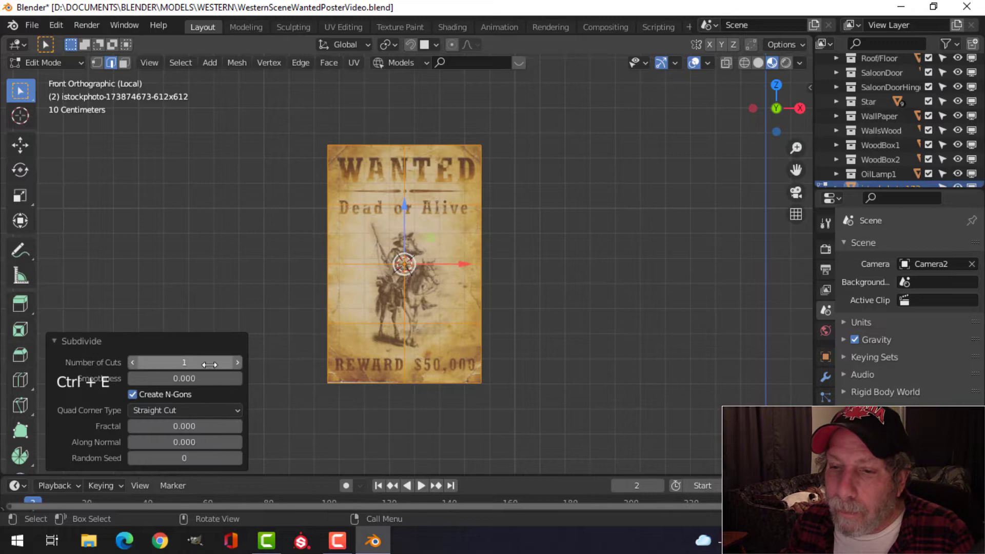
type("10")
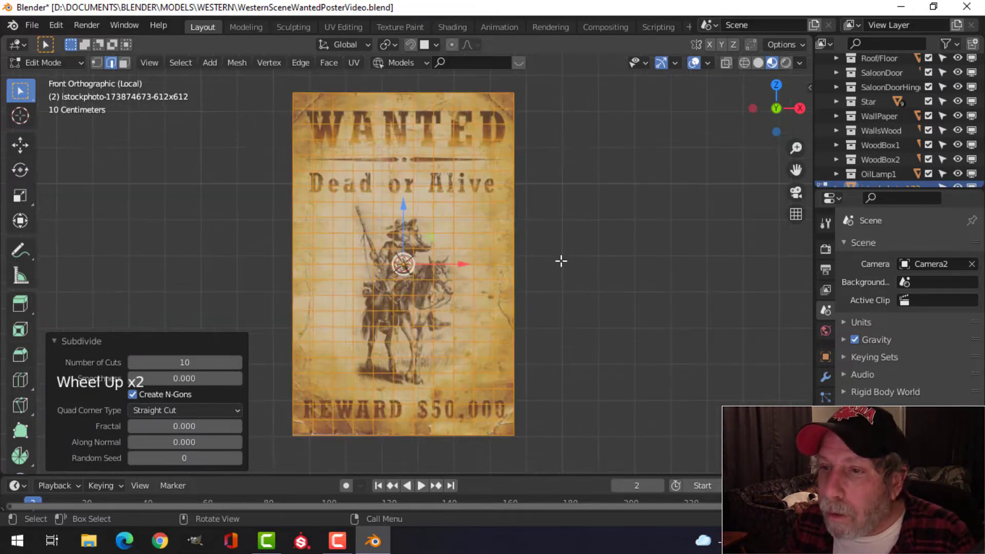
left_click_drag(559, 261, 521, 181)
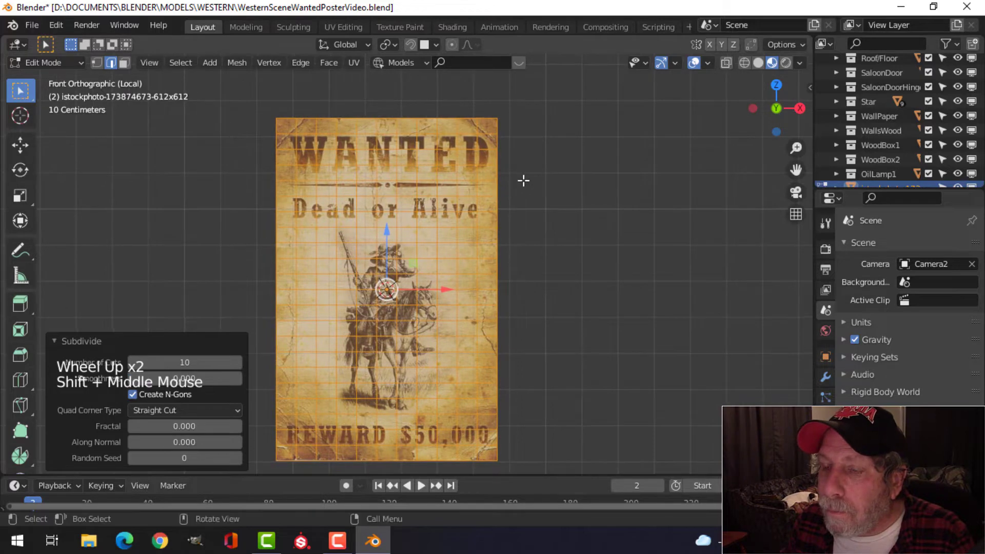
key("Tab")
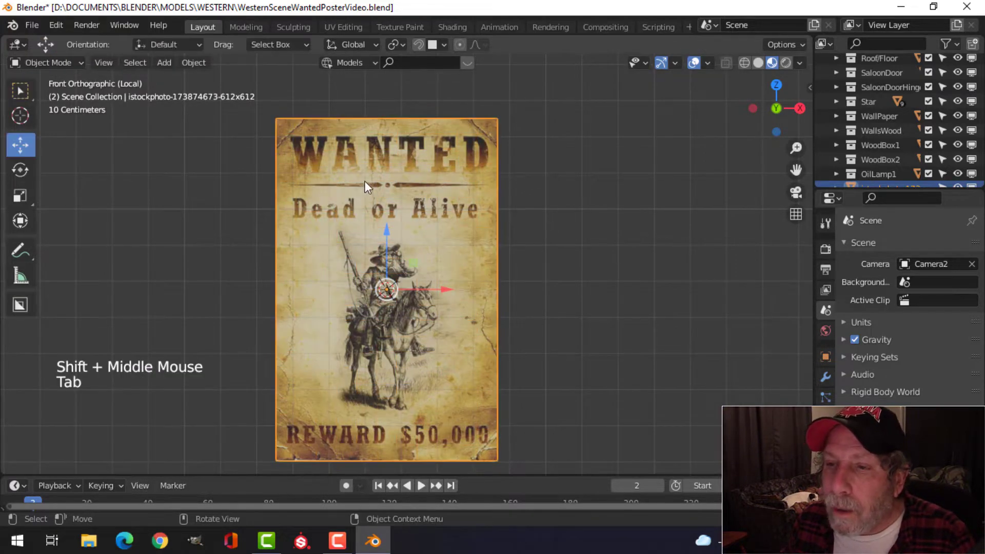
Knife-cut the poster mesh and circle-select faces along its left edge for tearing
key("Tab")
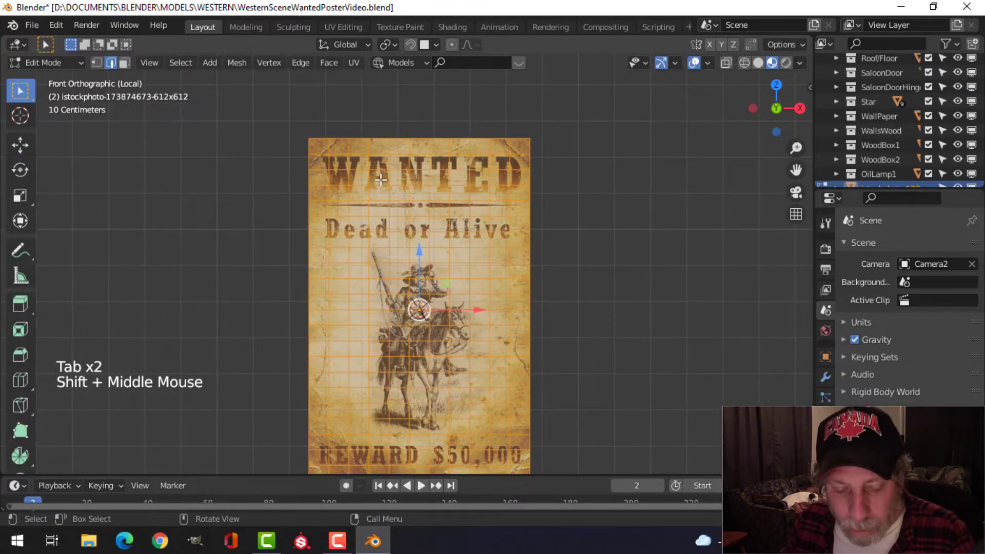
key("k")
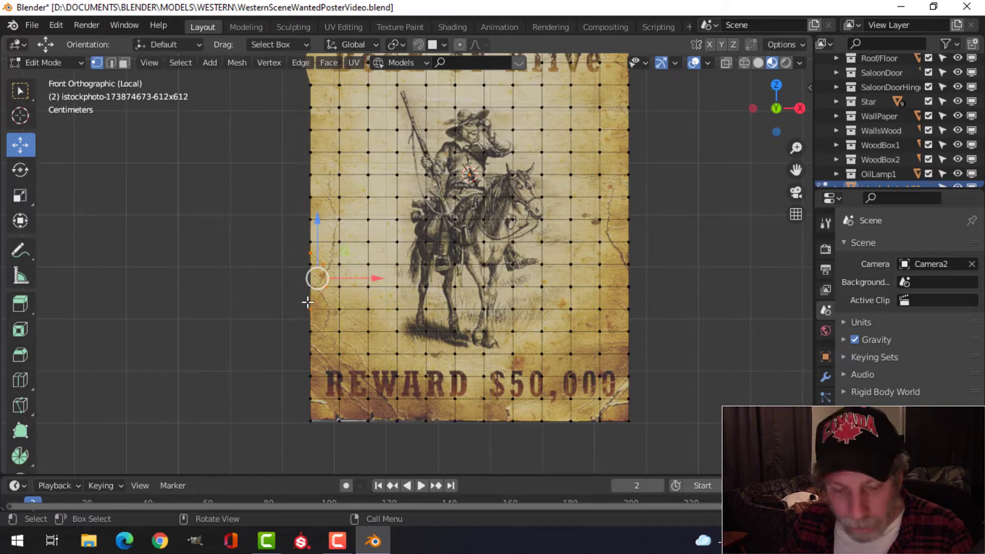
scroll("up", 3)
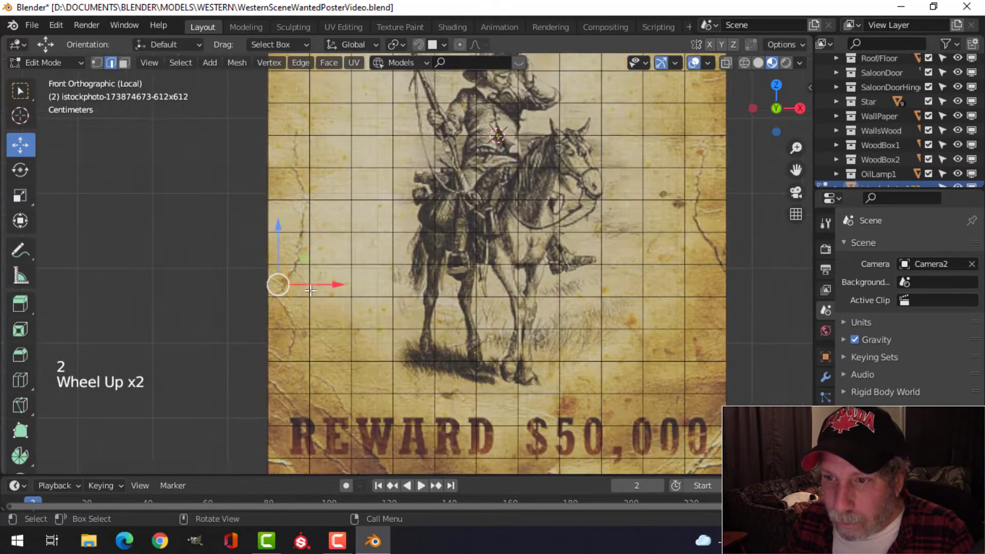
key("c")
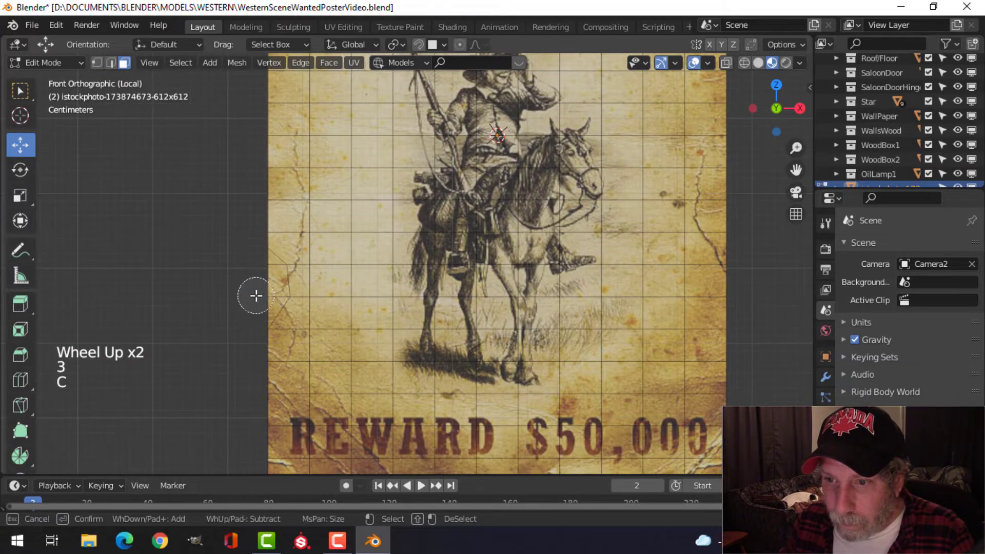
left_click(255, 296)
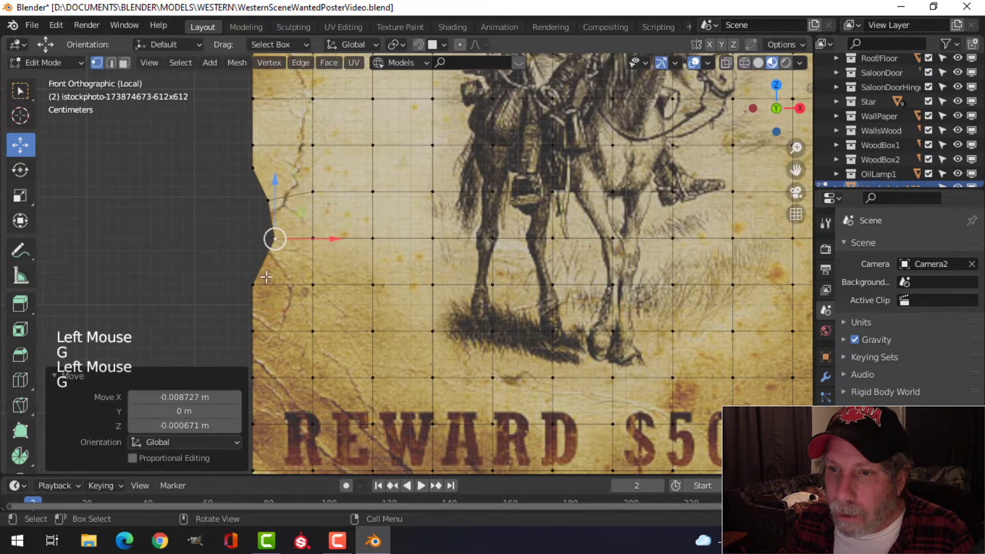
scroll("down", 3)
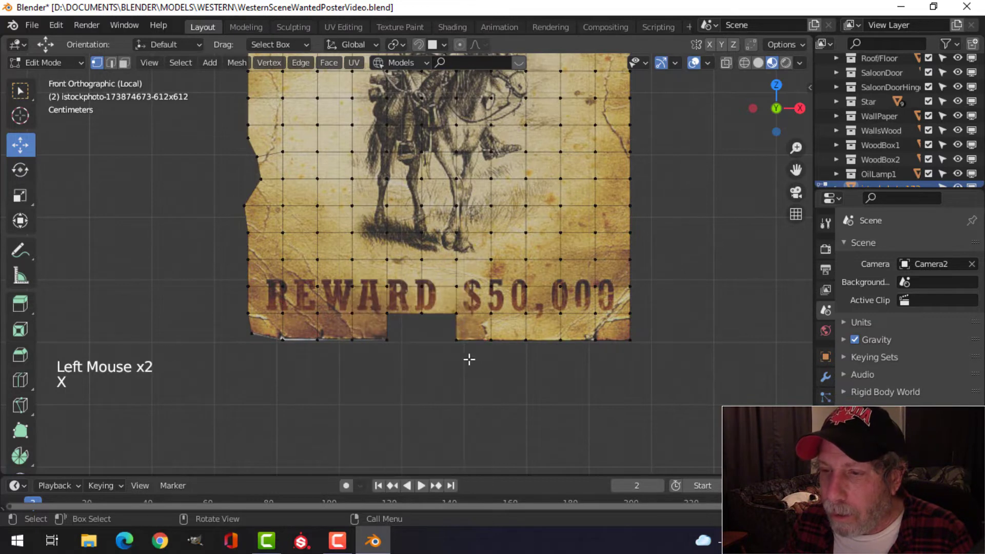
Undo the bottom-edge vertex move and deselect all poster vertices
key("g")
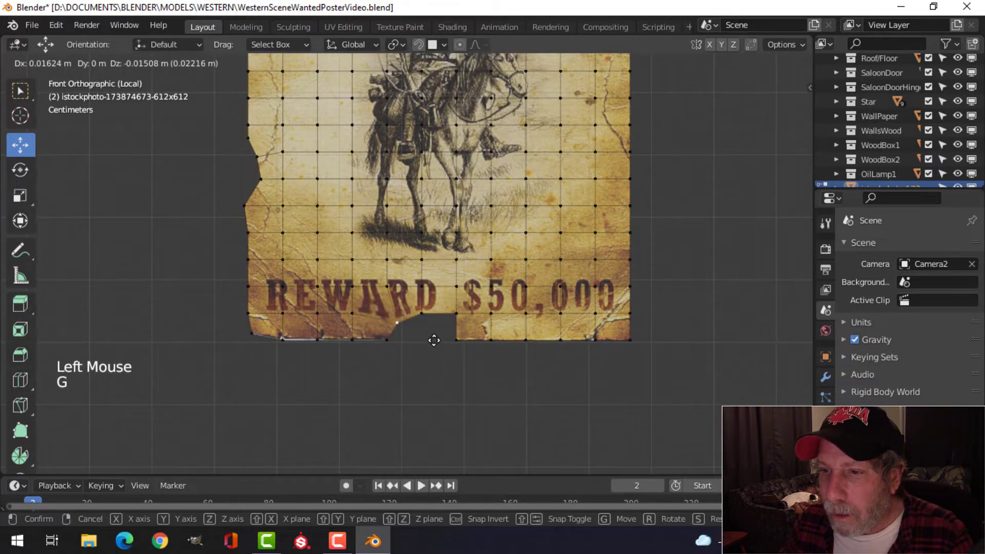
key("ctrl+z")
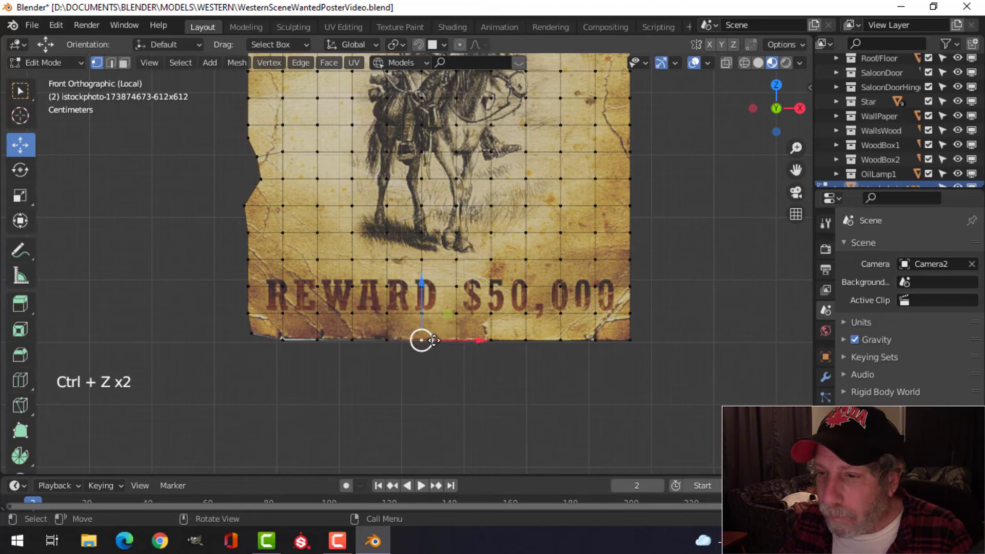
key("alt+a")
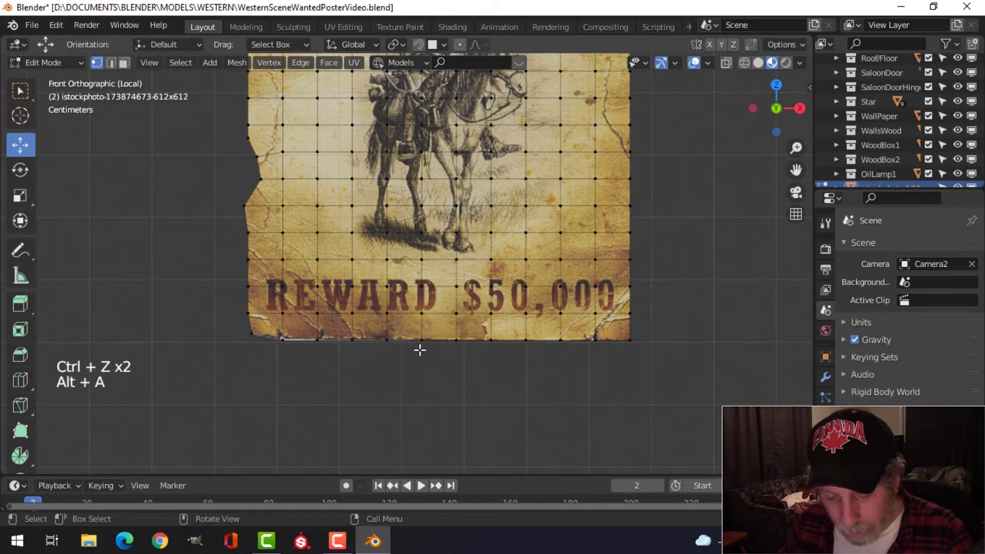
key("k")
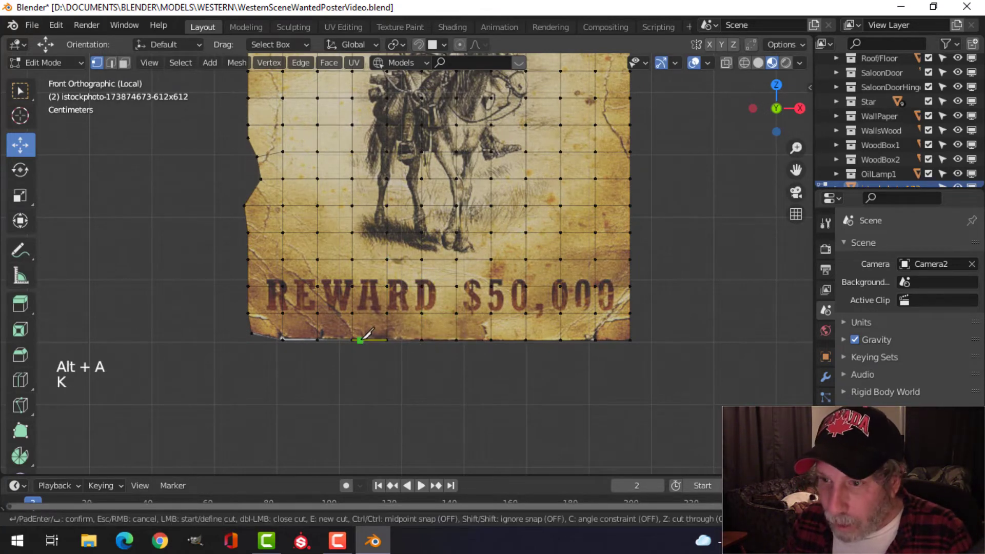
Knife-cut jagged lines and nudge edge vertices into a ragged right outline
key("K")
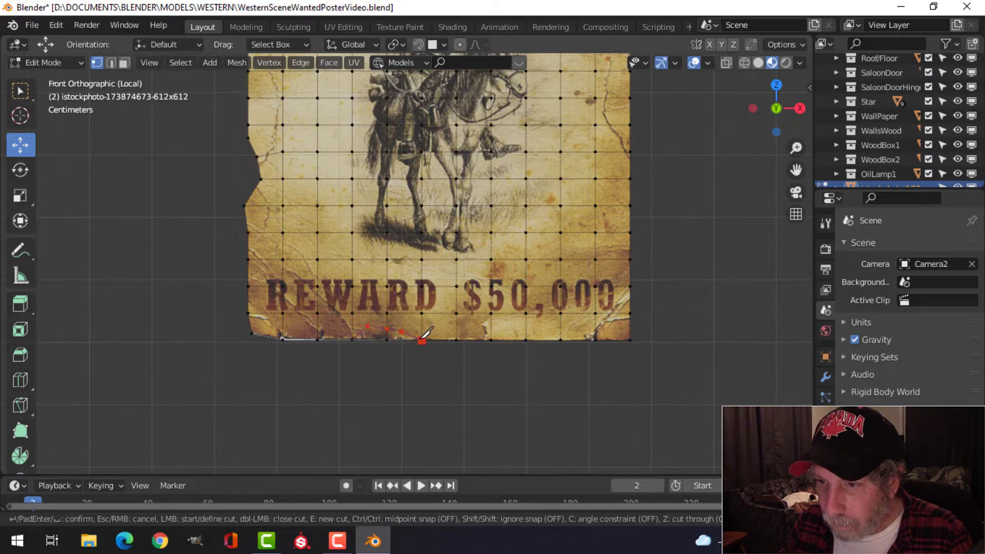
key("x")
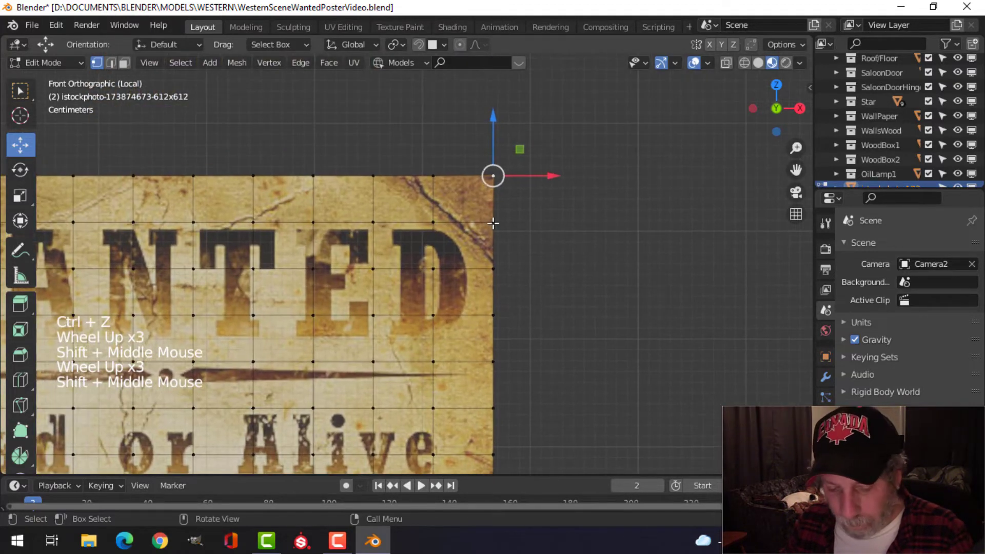
key("k")
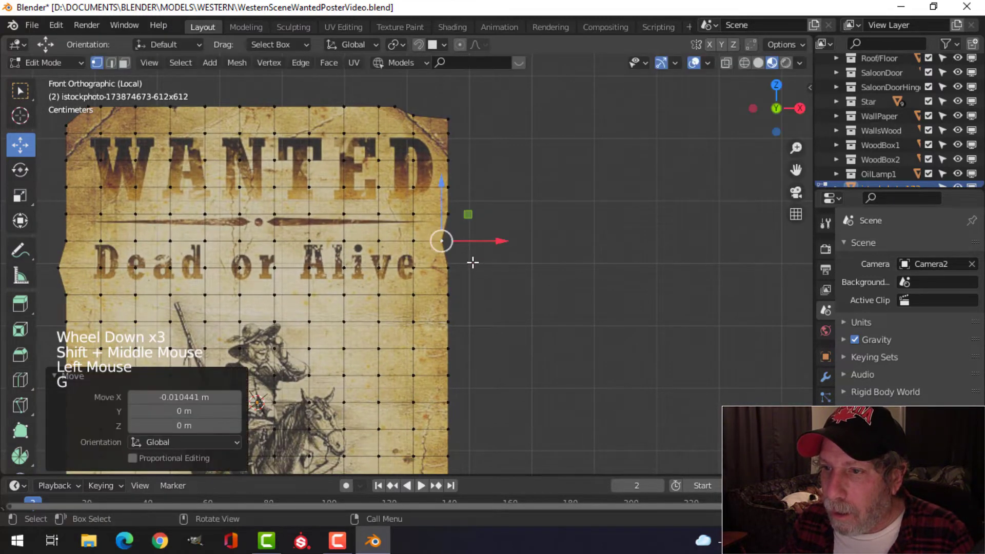
key("g")
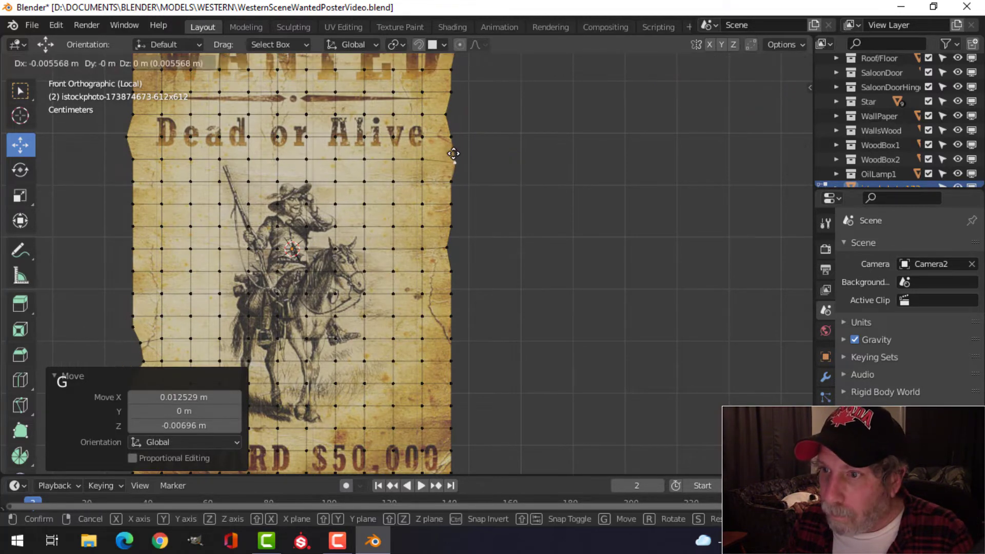
scroll("down", 3)
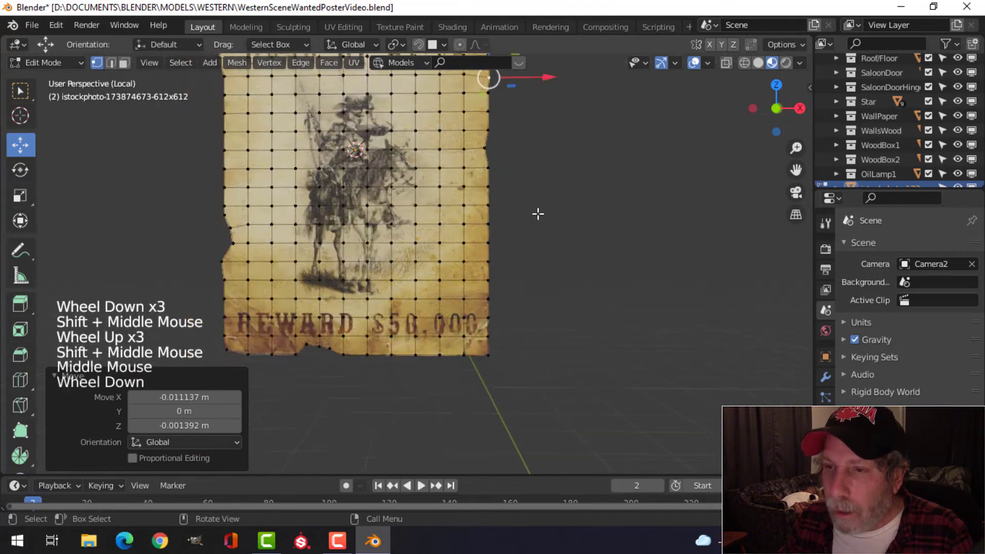
View the whole torn poster in Object Mode, then re-enter Edit Mode to fold it
key("Tab")
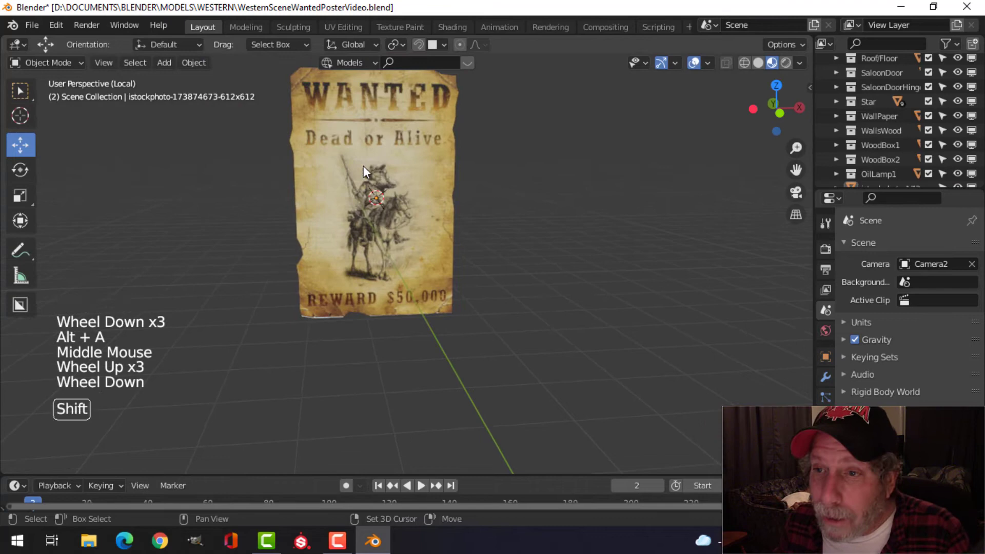
key("Tab")
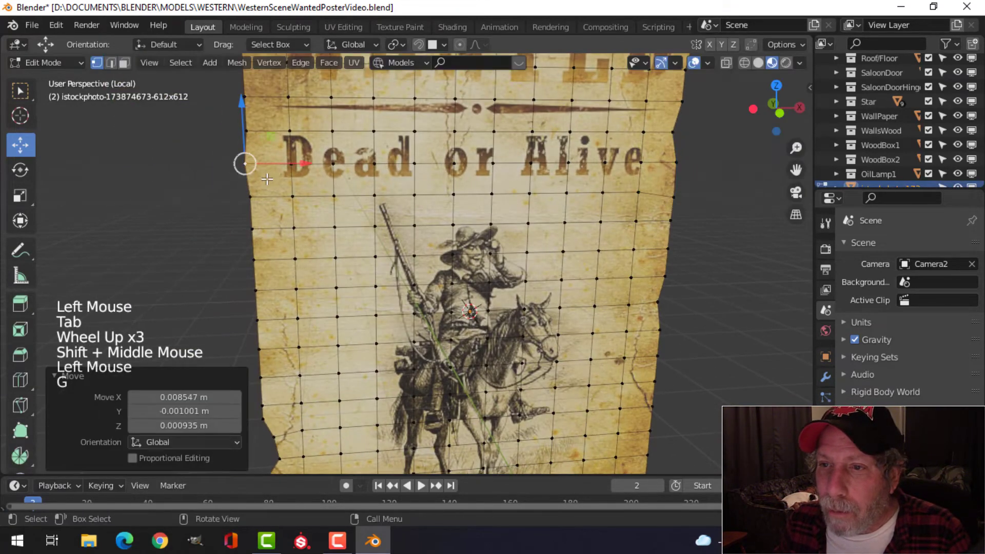
key("Tab")
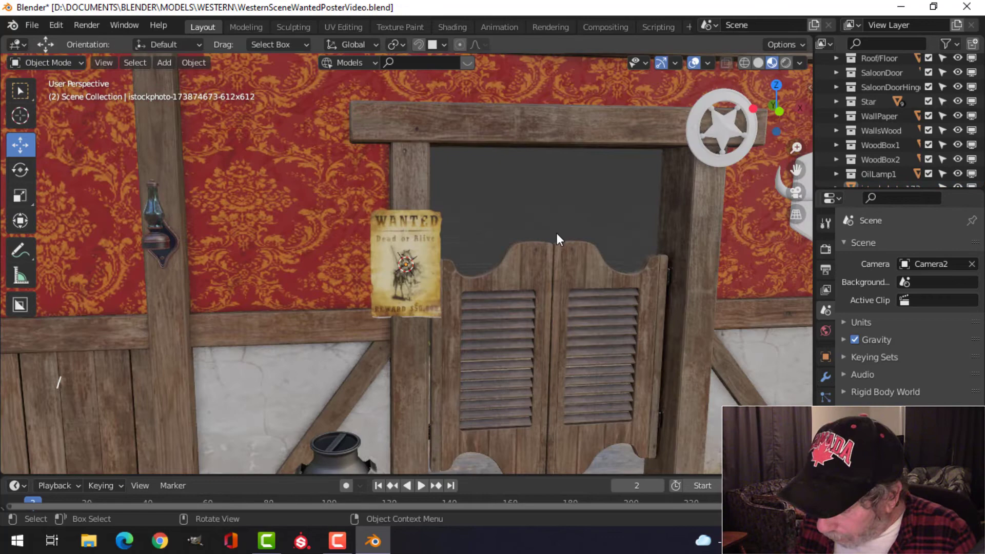
left_click_drag(559, 239, 431, 295)
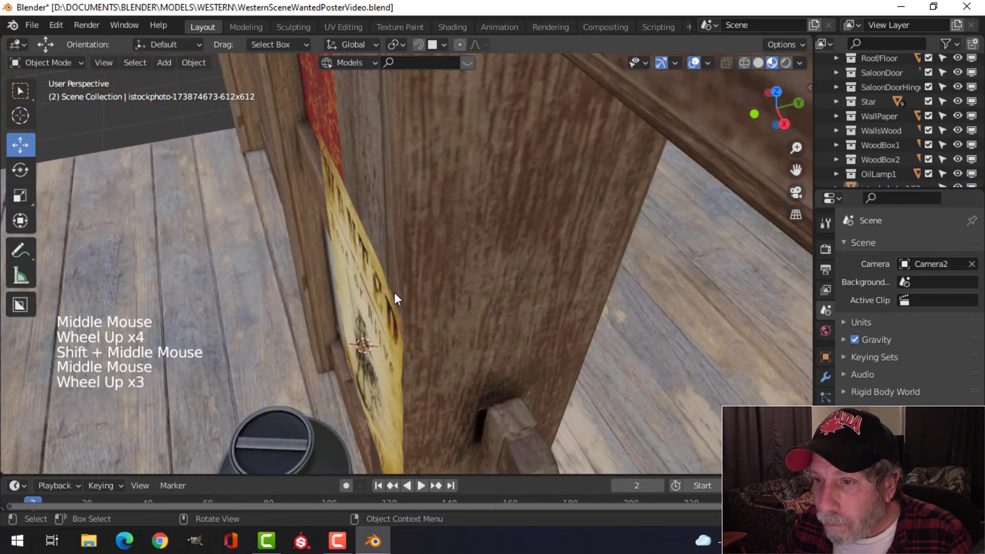
scroll("up", 3)
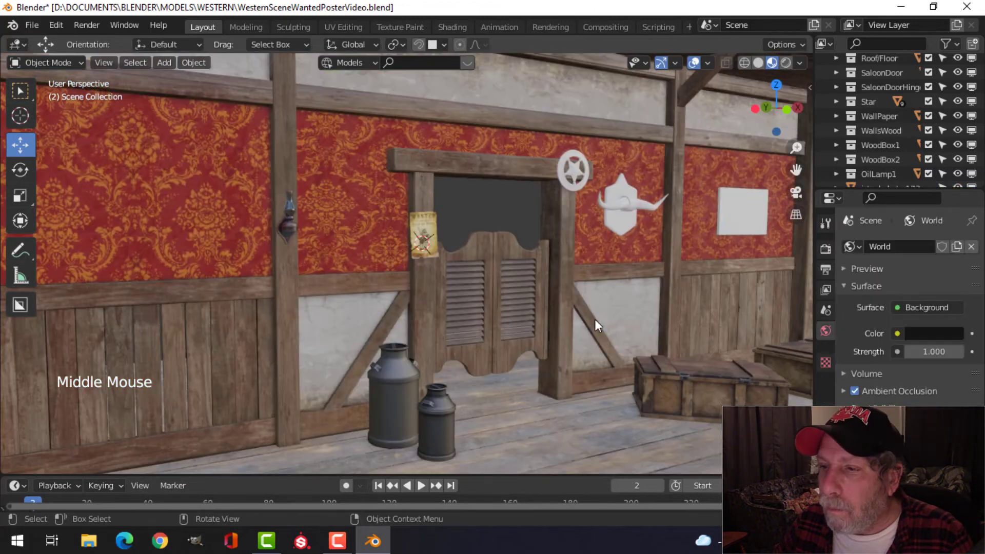
left_click_drag(596, 324, 518, 324)
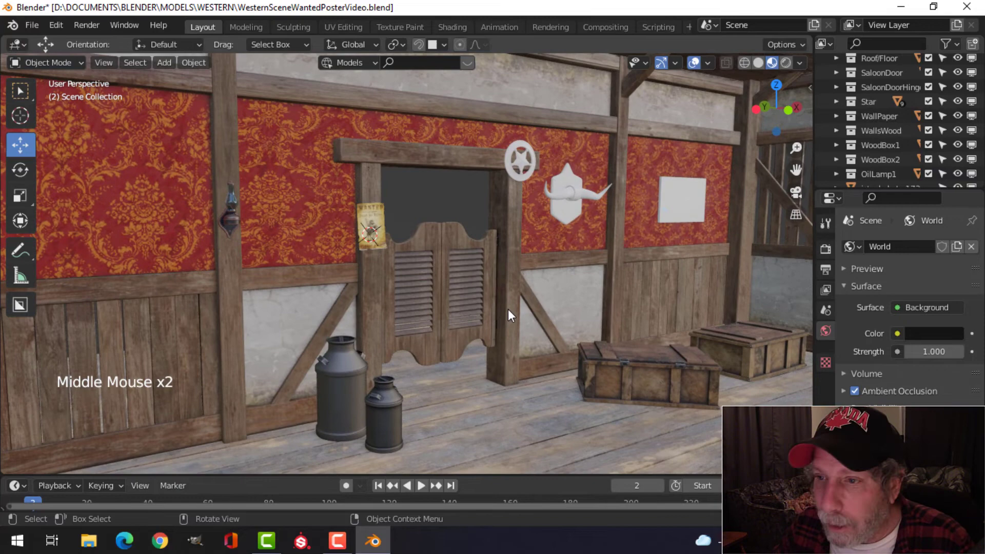
key("F12")
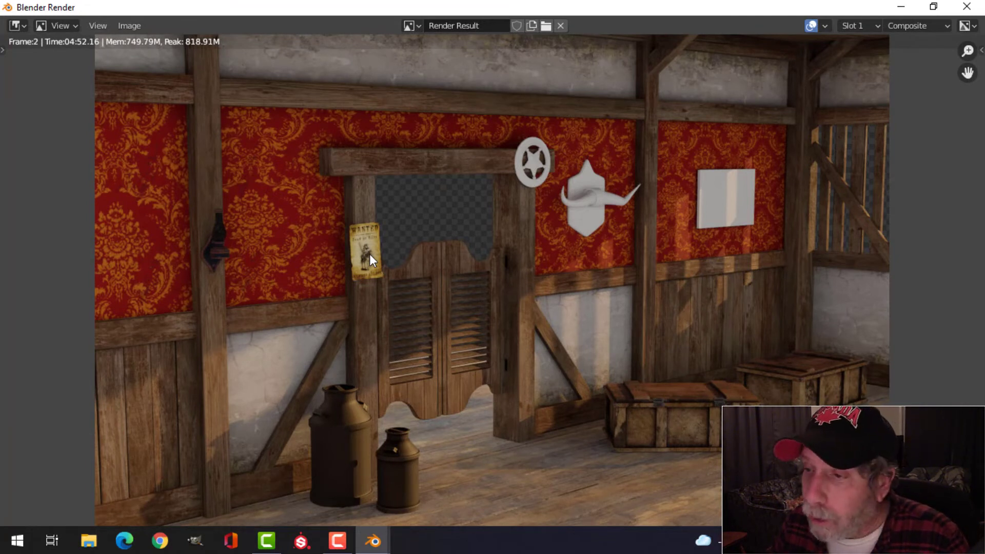
mouse_move(328, 386)
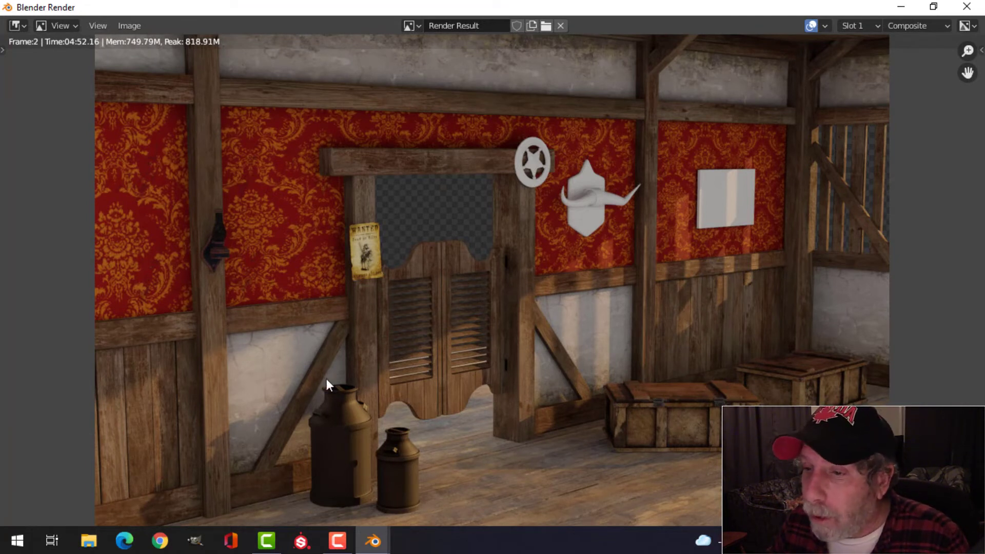
mouse_move(571, 321)
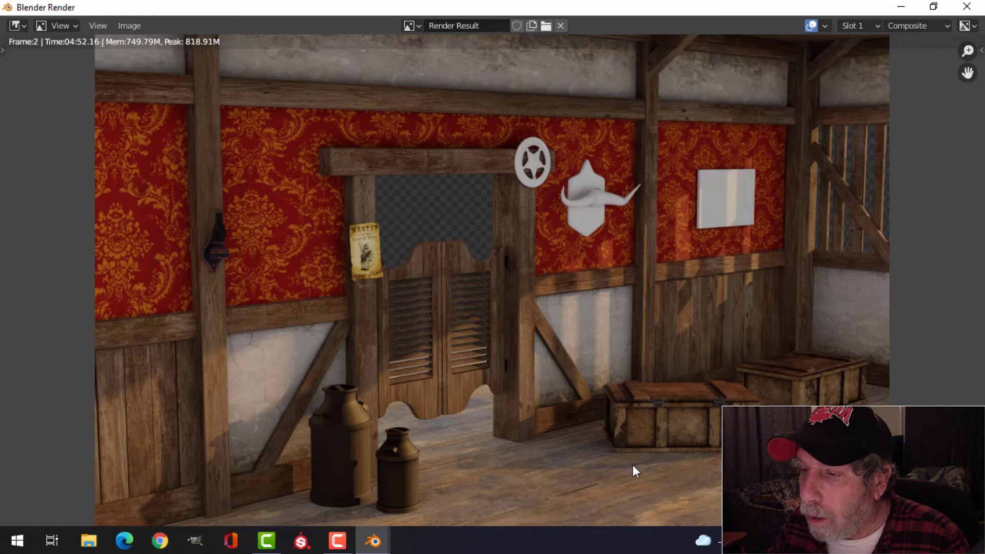
mouse_move(612, 460)
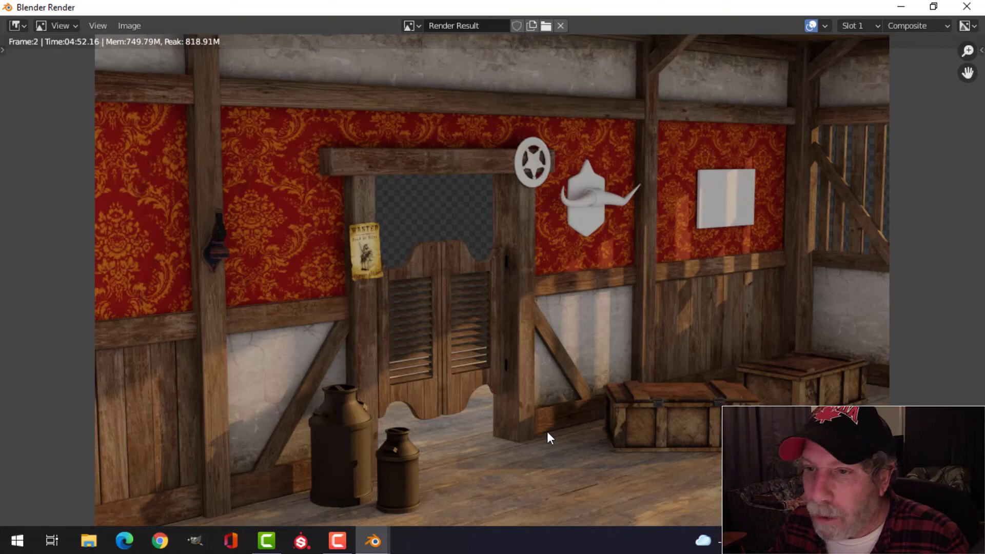
mouse_move(227, 234)
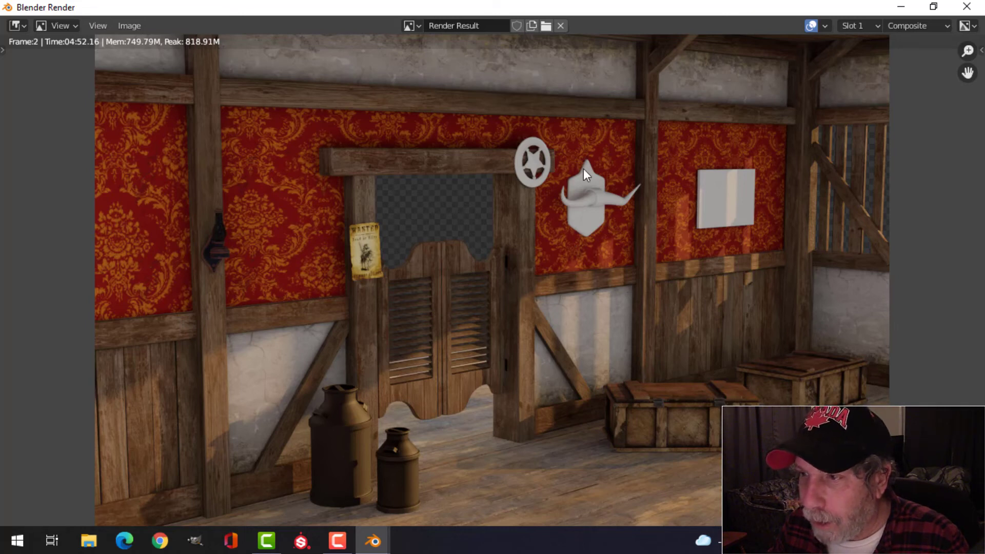
mouse_move(743, 203)
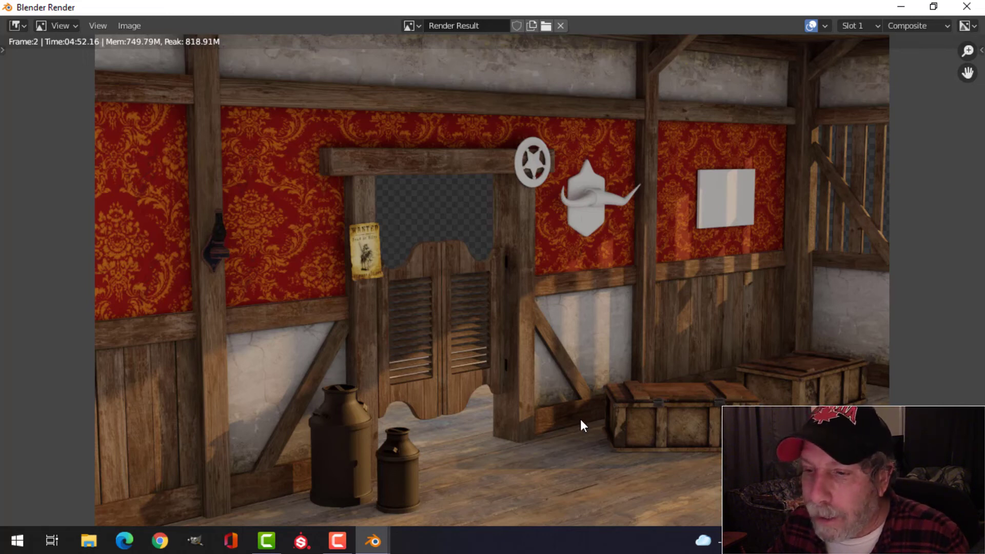
mouse_move(571, 419)
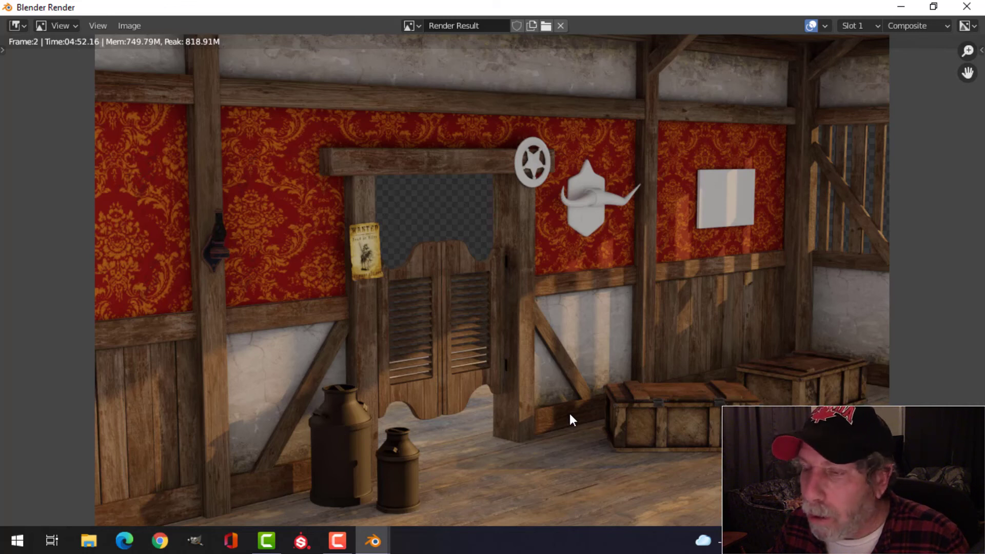
mouse_move(720, 210)
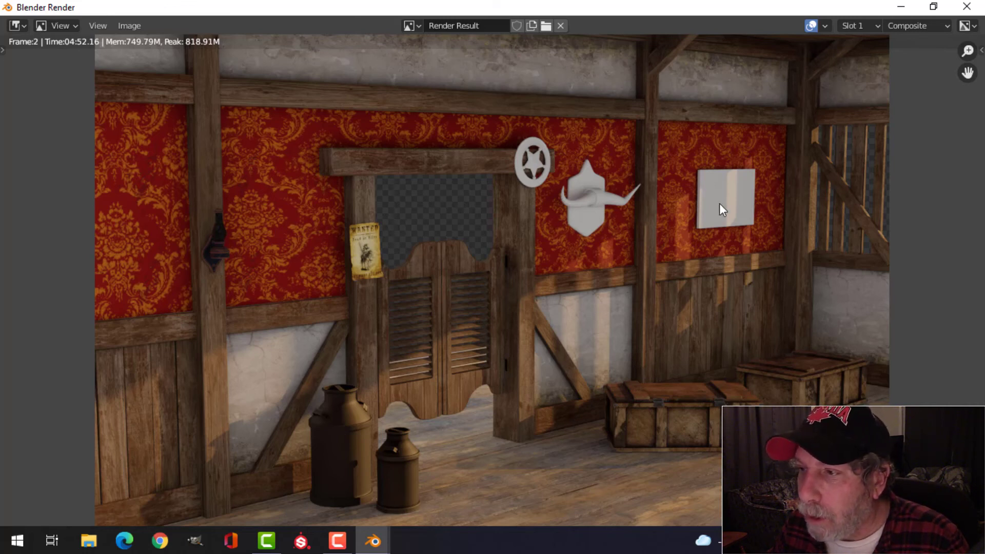
mouse_move(601, 366)
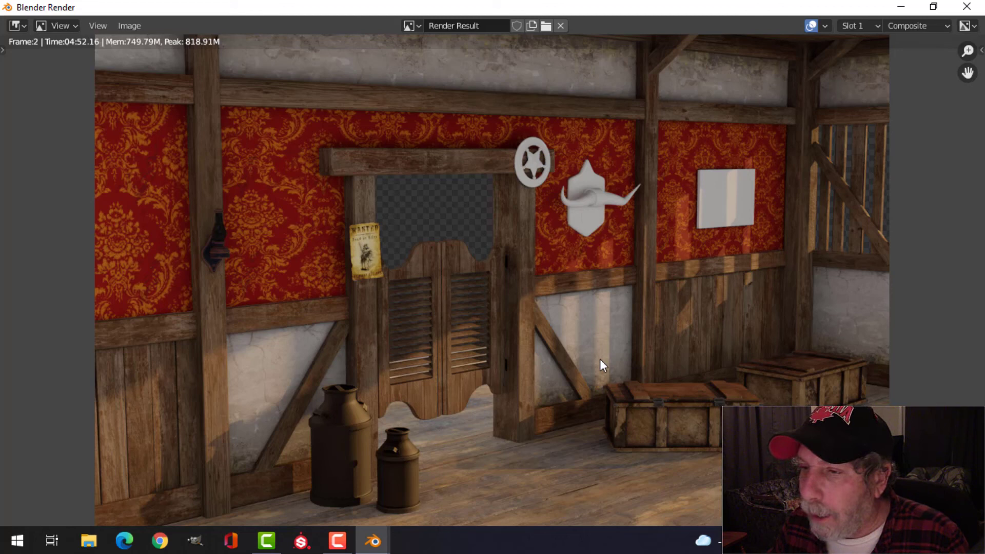
mouse_move(402, 219)
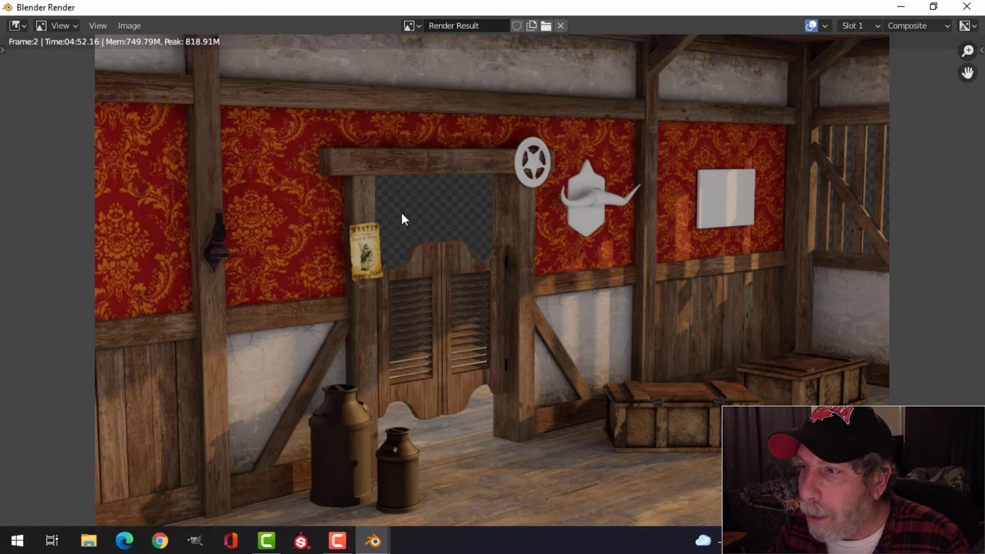
mouse_move(596, 338)
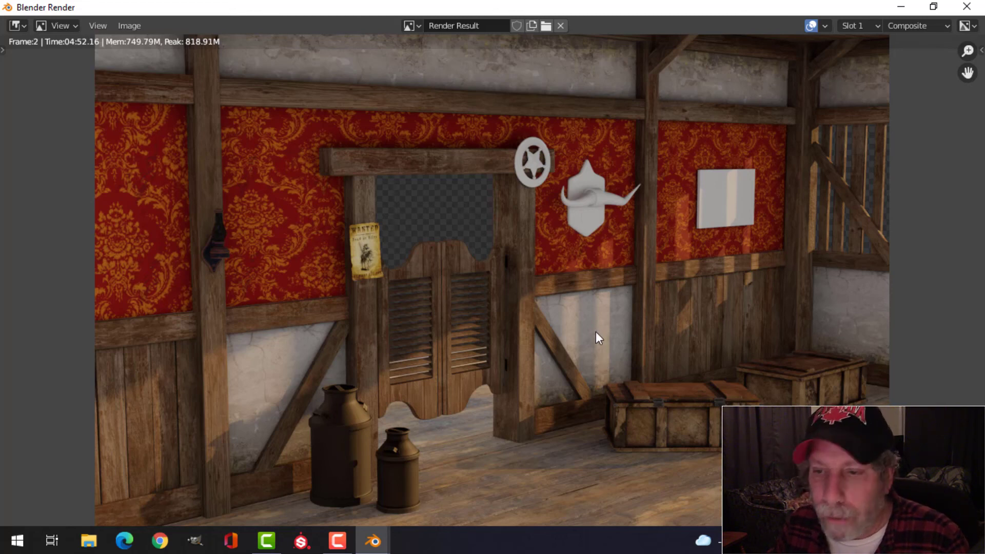